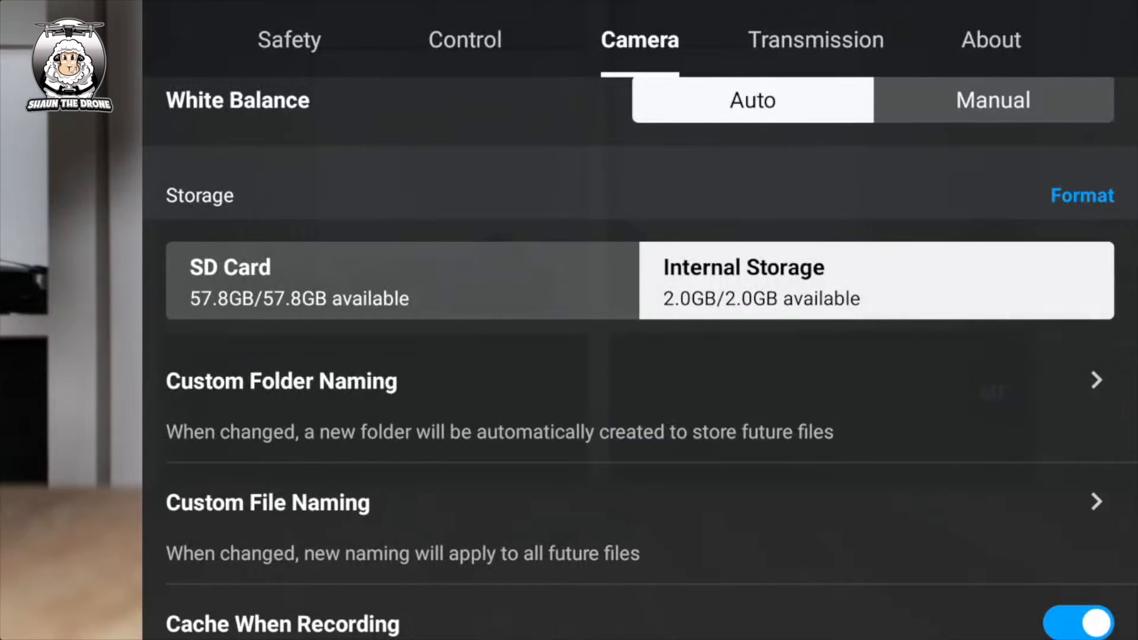
- Format the SD card from Storage, then view the About page showing firmware 01.00.0200
{"action": "left_click", "coordinate": [1083, 195]}
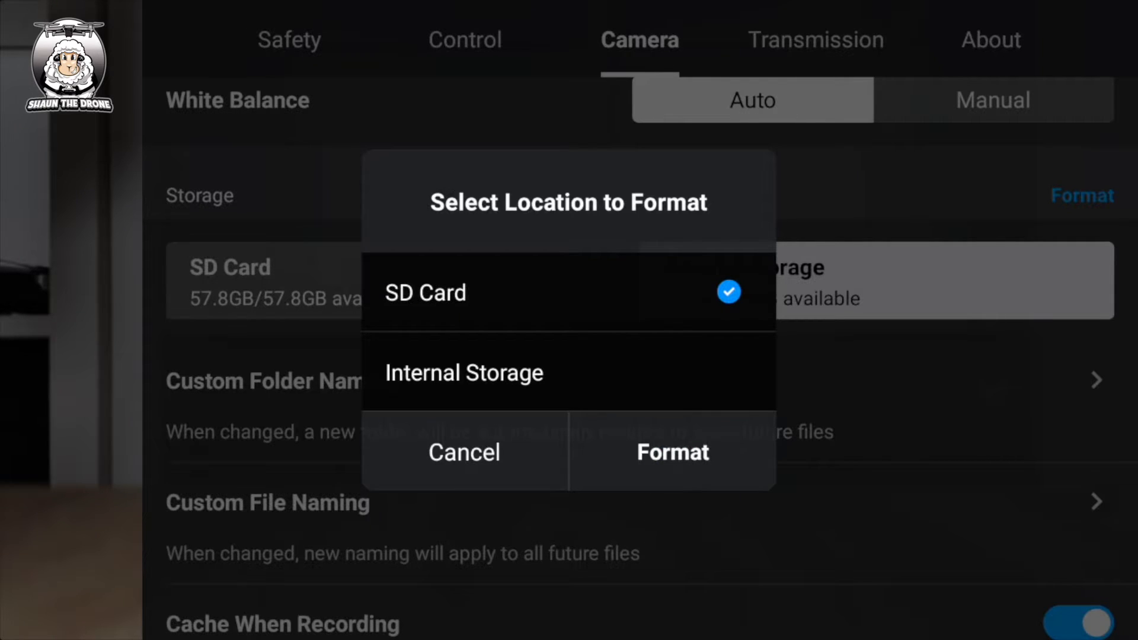
{"action": "left_click", "coordinate": [672, 453]}
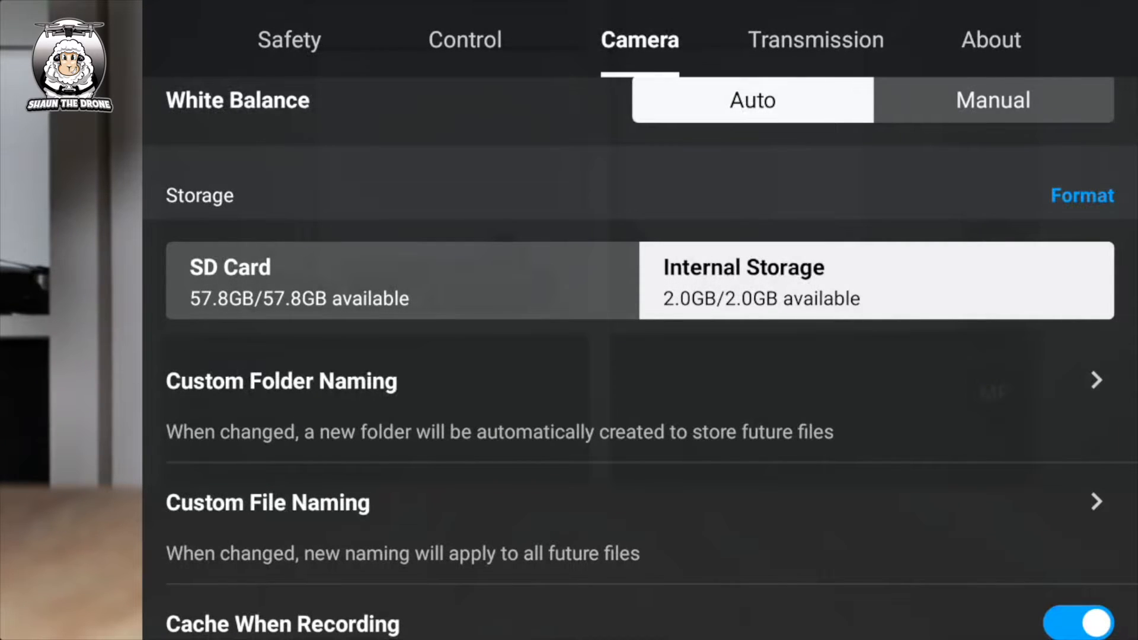
{"action": "left_click", "coordinate": [990, 39]}
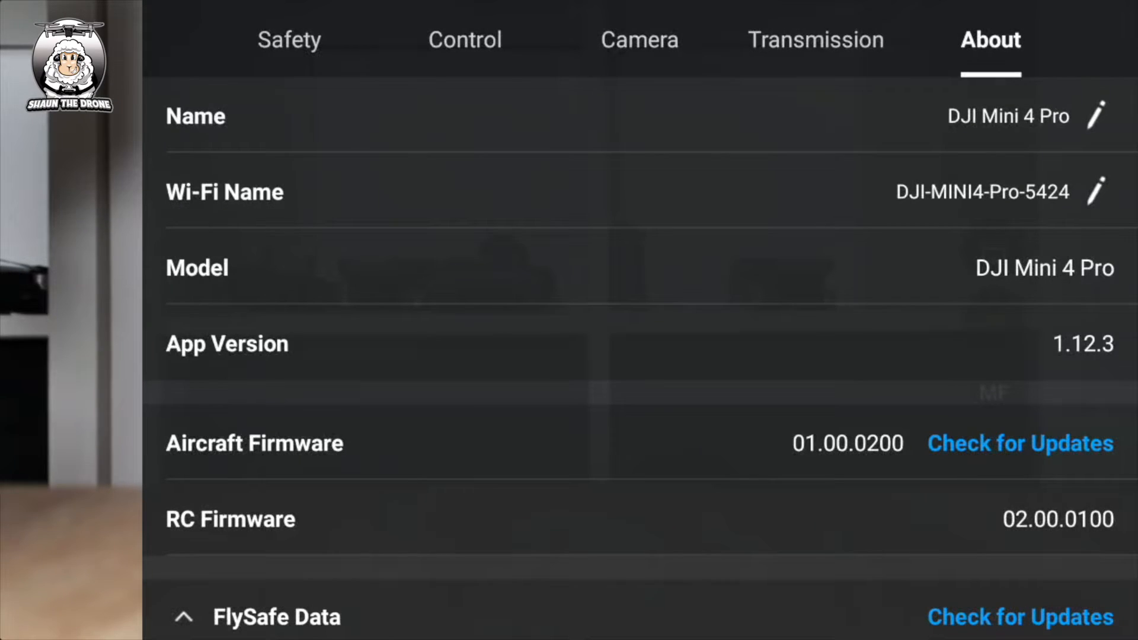
- Check for aircraft firmware and start the update to DJI Mini 4 Pro V01.00.0210
{"action": "left_click", "coordinate": [1020, 444]}
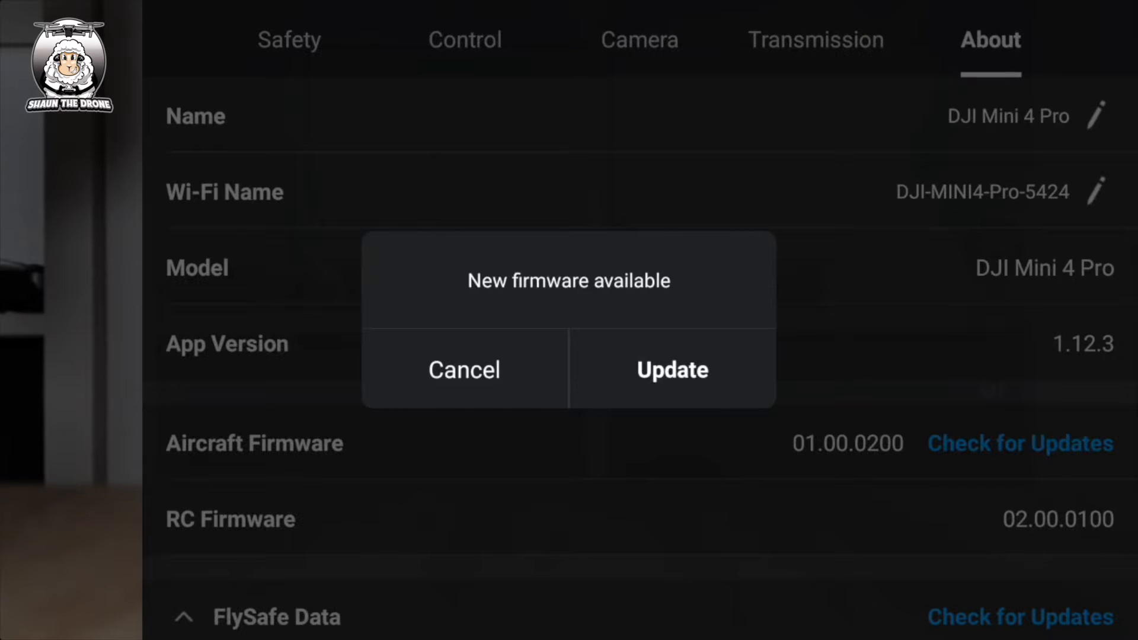
{"action": "left_click", "coordinate": [671, 370]}
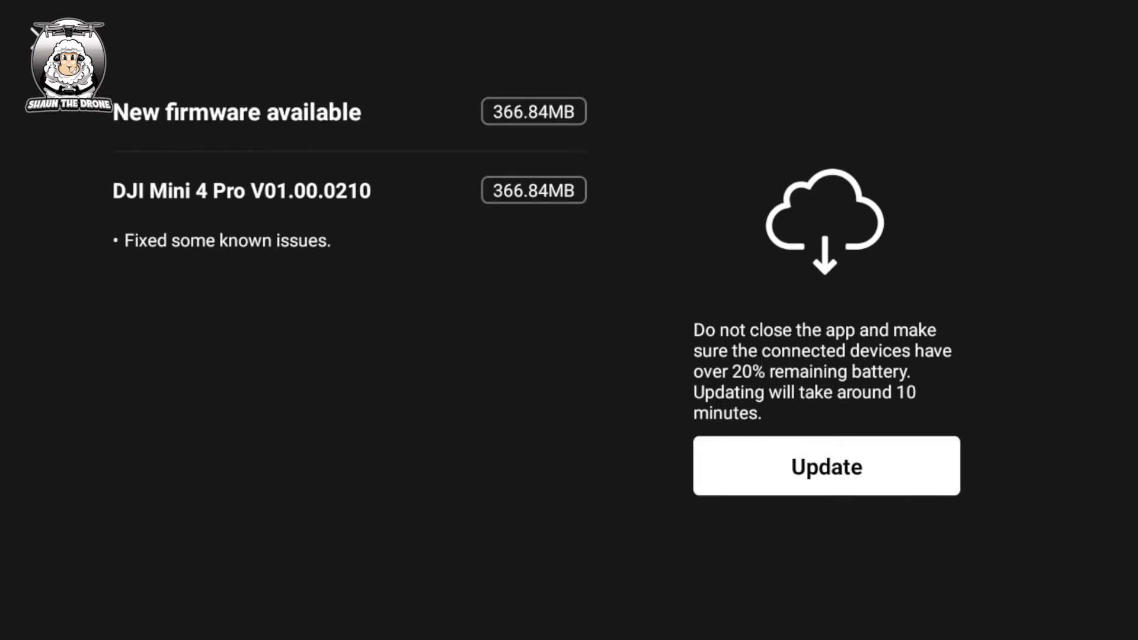
{"action": "left_click", "coordinate": [825, 466]}
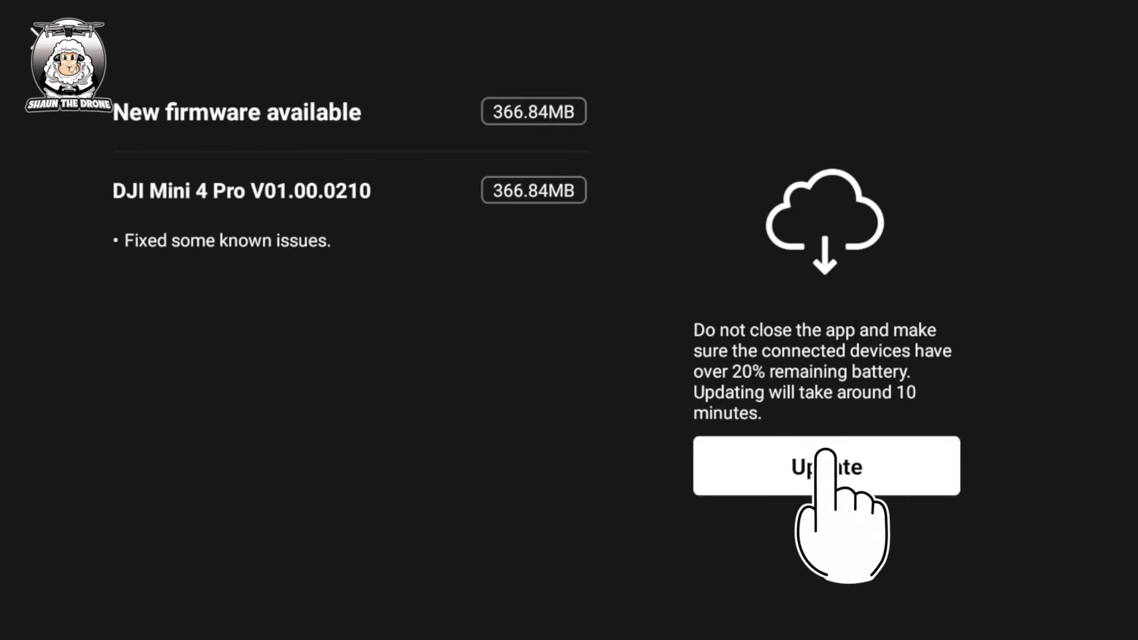
{"action": "left_click", "coordinate": [825, 467]}
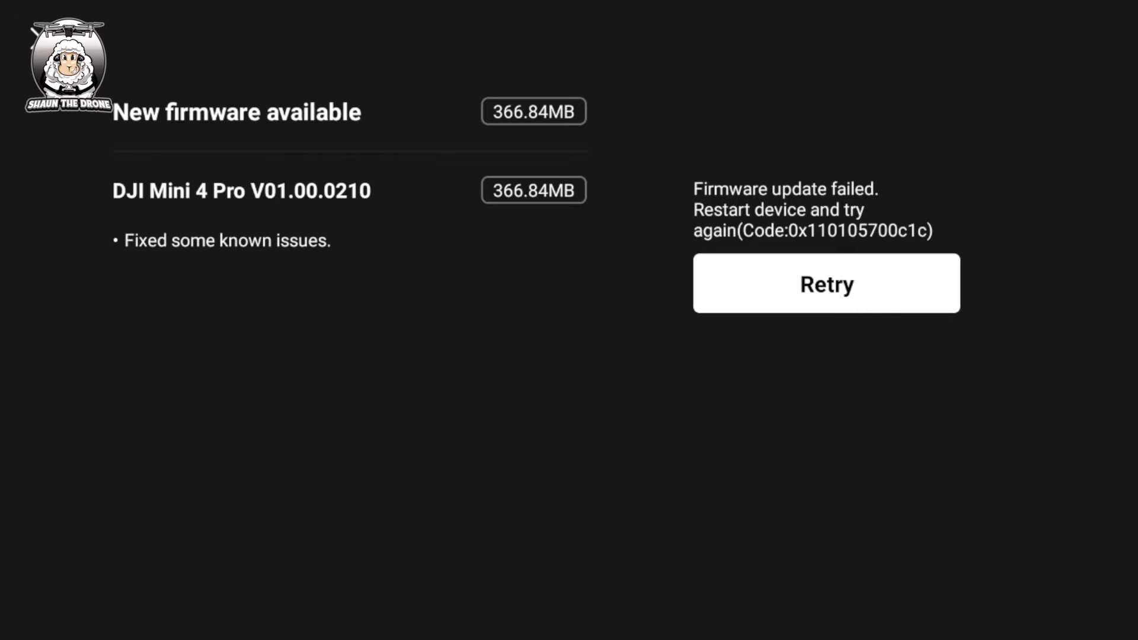
- Retry the failed update and dismiss the connect-to-device warning
{"action": "left_click", "coordinate": [826, 284]}
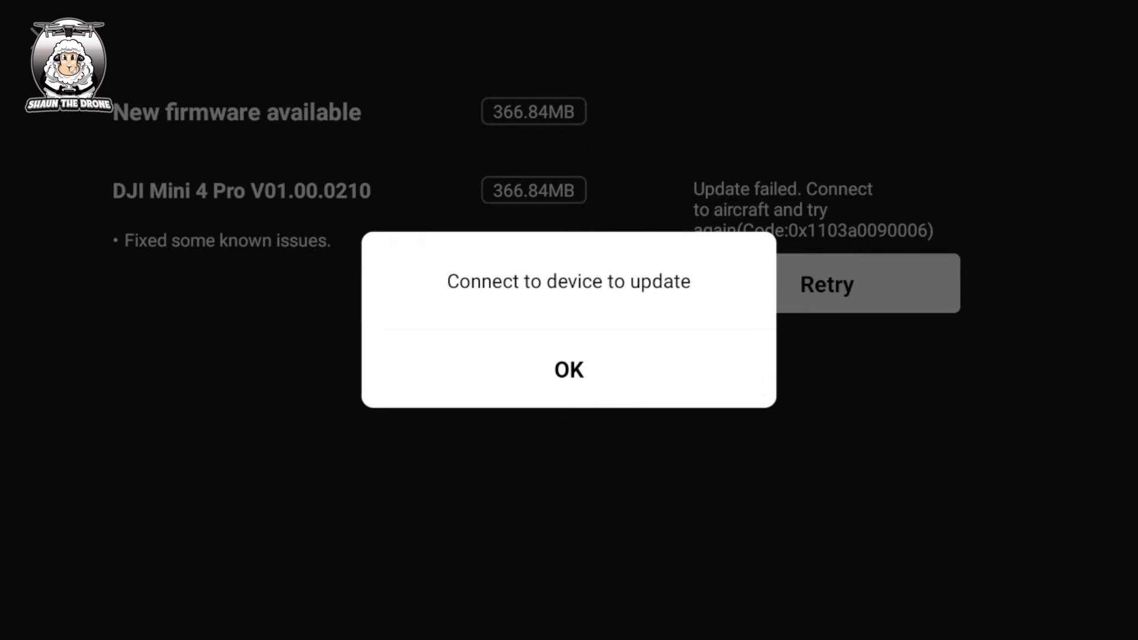
{"action": "left_click", "coordinate": [569, 370]}
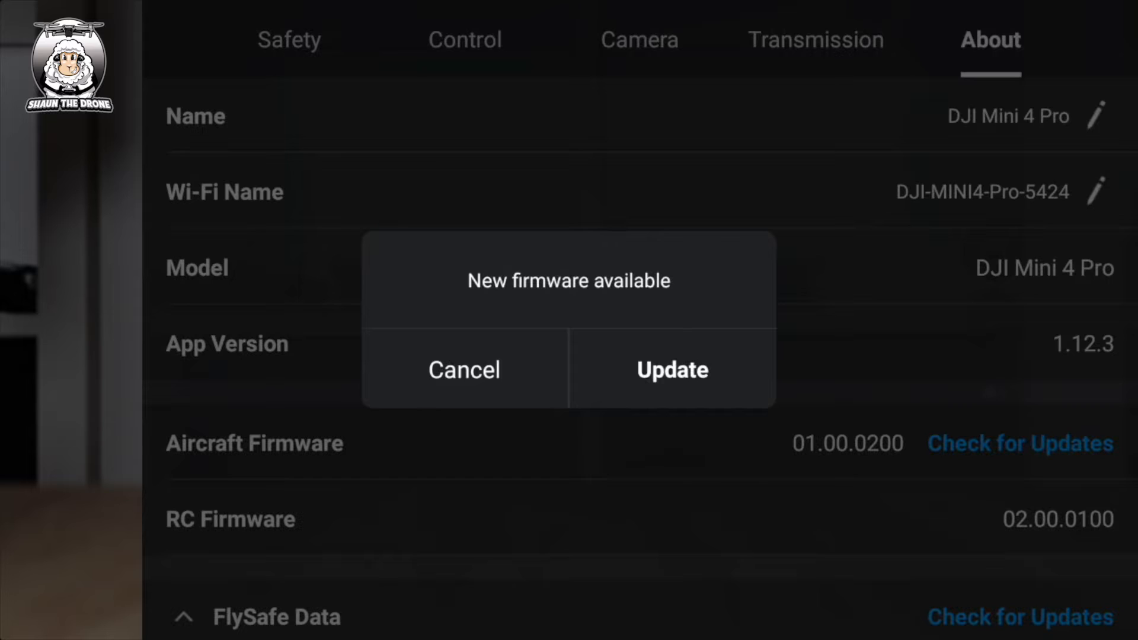
- Close the firmware notice and install the downloaded V01.00.0210 firmware
{"action": "left_click", "coordinate": [463, 370]}
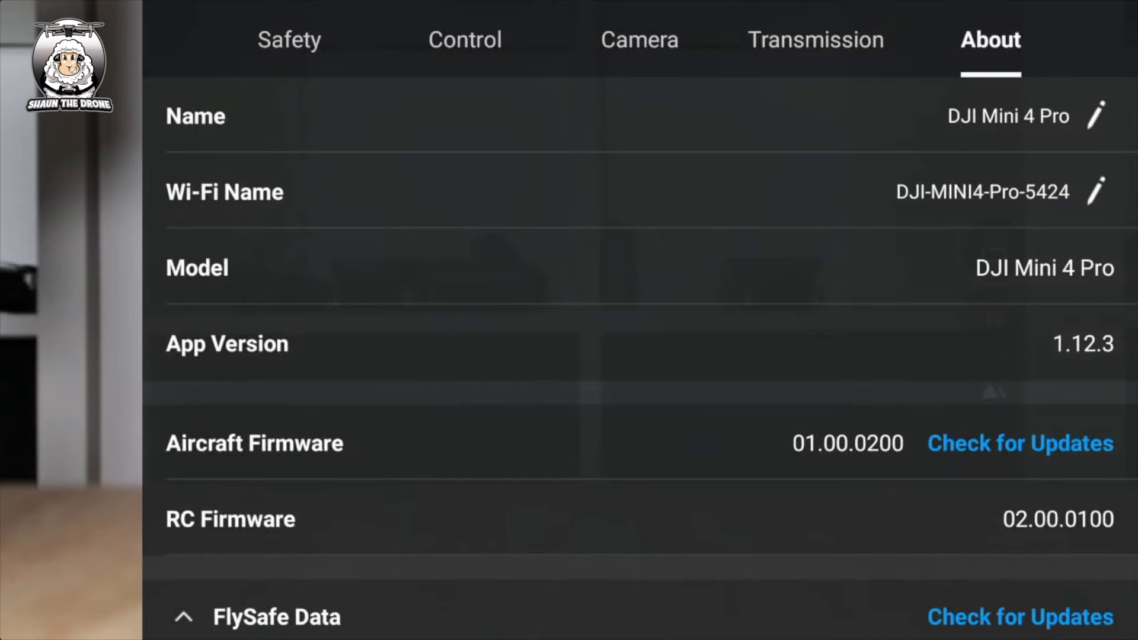
{"action": "left_click", "coordinate": [1019, 443]}
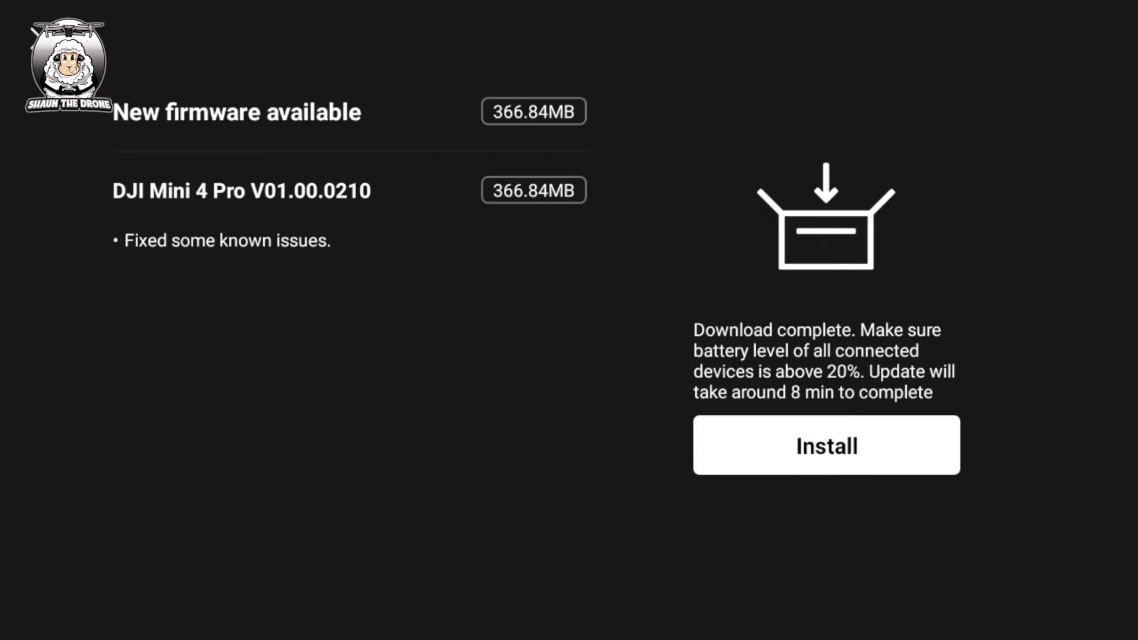
{"action": "left_click", "coordinate": [827, 445]}
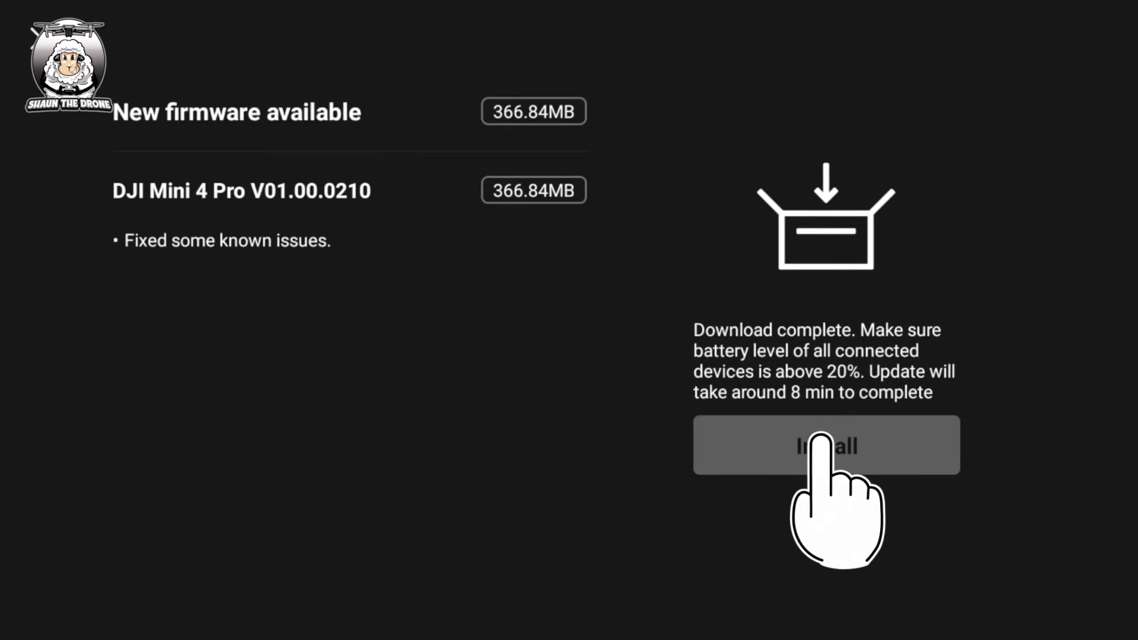
{"action": "left_click", "coordinate": [825, 446]}
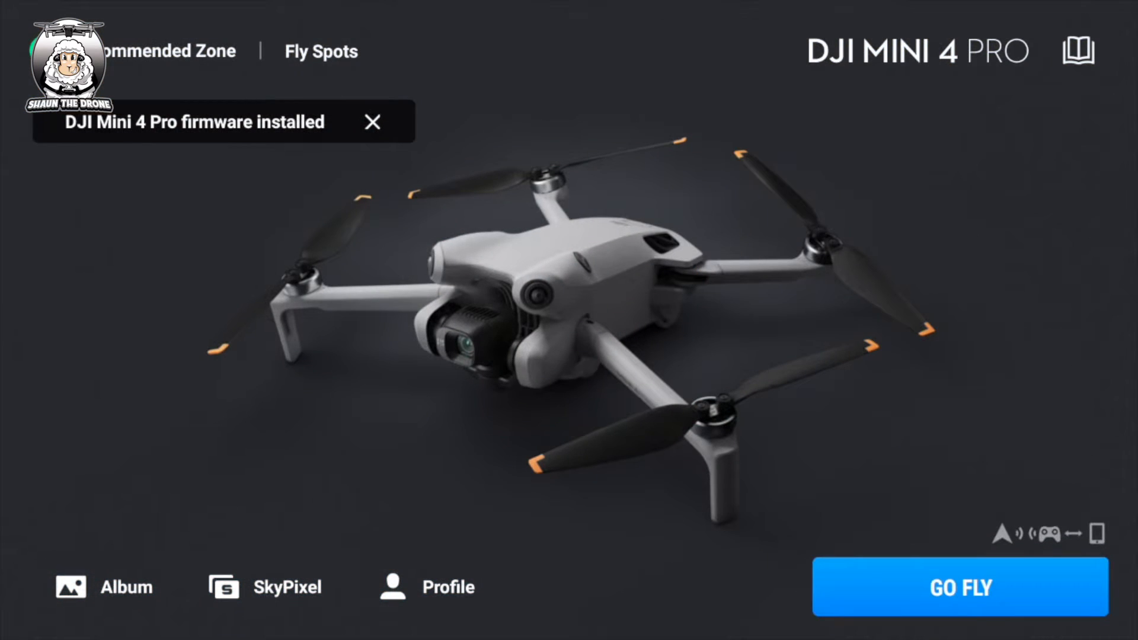
- From GO FLY, confirm About lists firmware 01.00.0210, then return to Safety settings
{"action": "left_click", "coordinate": [952, 593]}
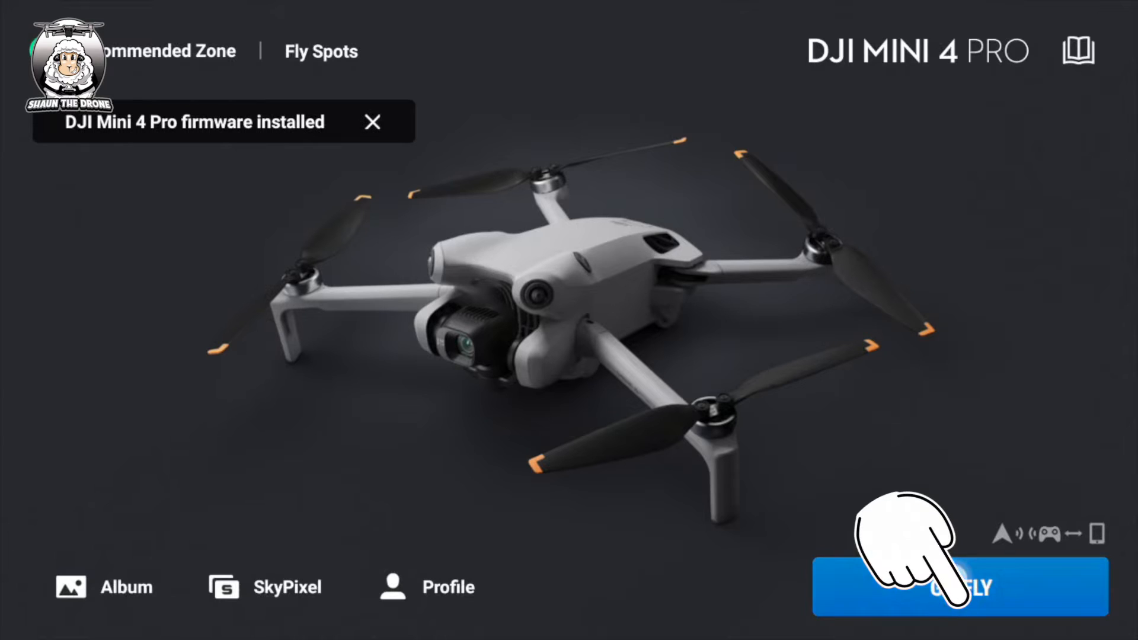
{"action": "left_click", "coordinate": [952, 588]}
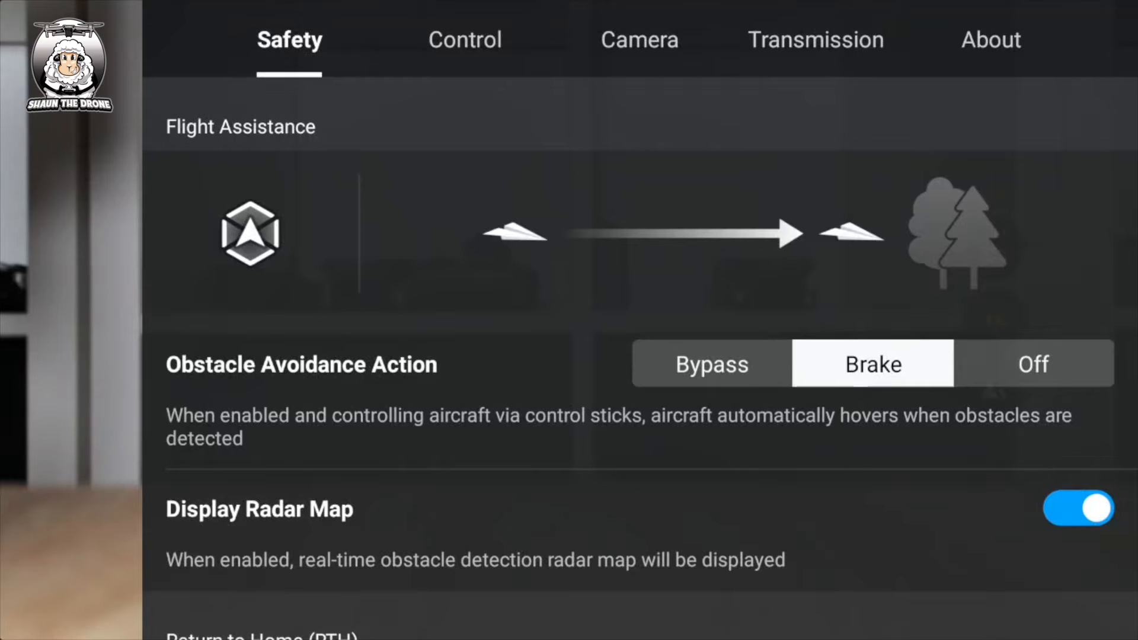
{"action": "left_click", "coordinate": [992, 39]}
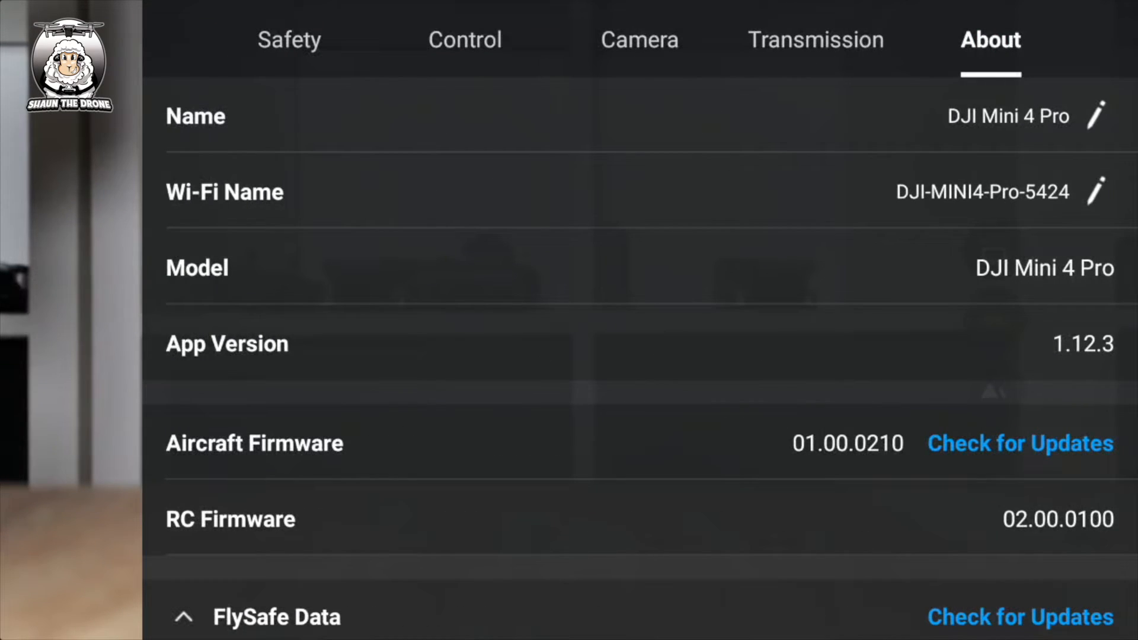
{"action": "left_click", "coordinate": [1022, 443]}
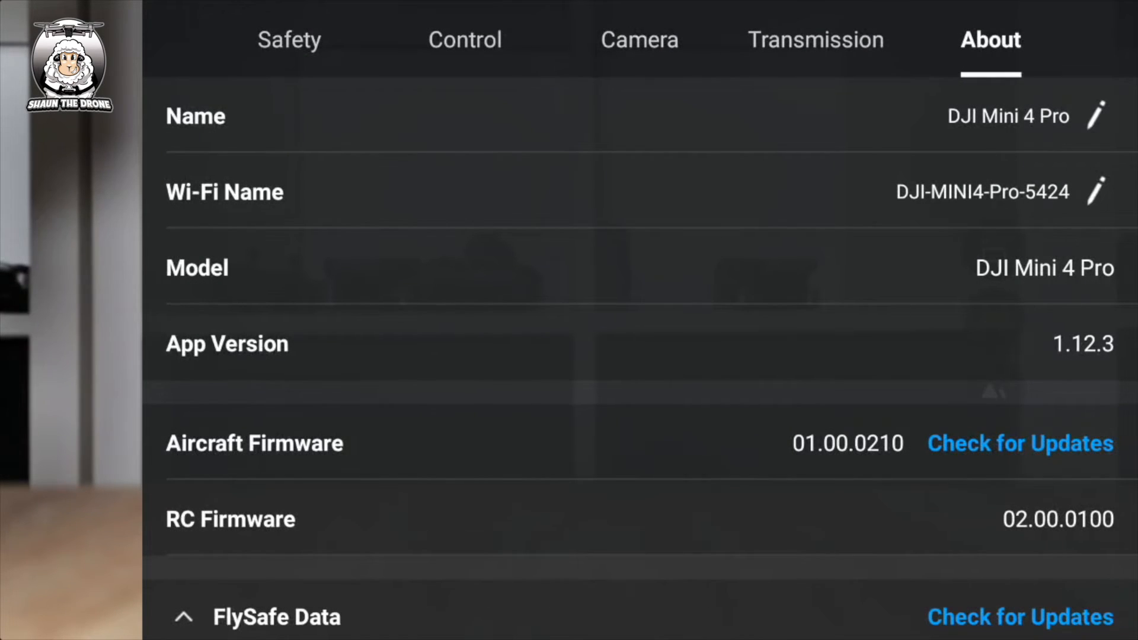
{"action": "left_click", "coordinate": [290, 40]}
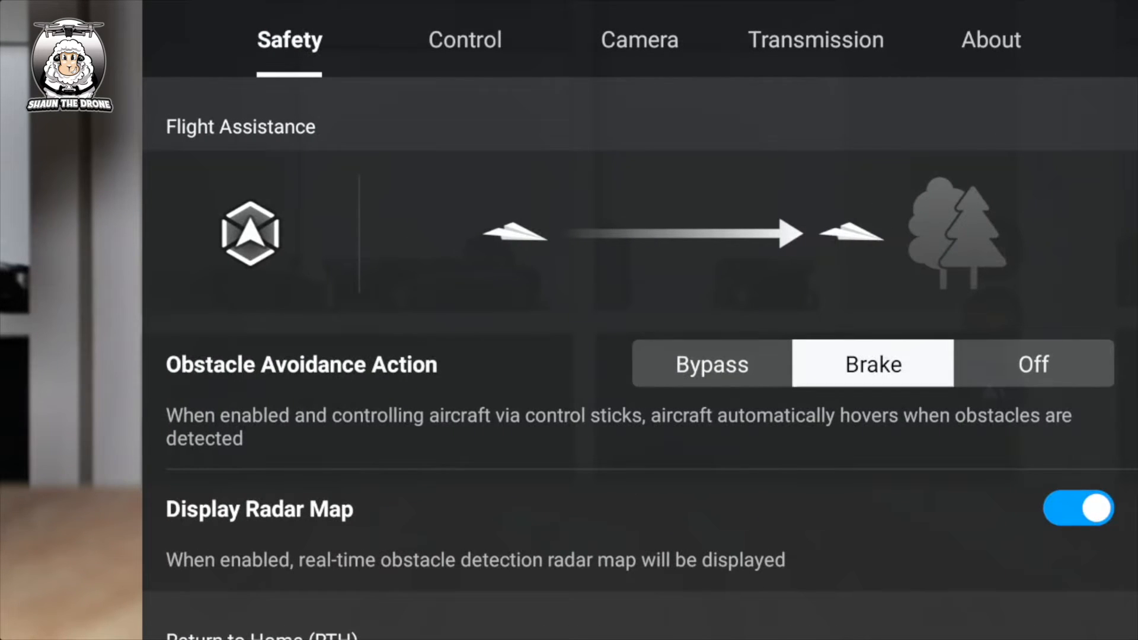
- Review RTH 328 ft, max altitude 393 ft, no distance limit and sensors, then move to Control
{"action": "scroll", "scroll_direction": "down", "scroll_amount": 3}
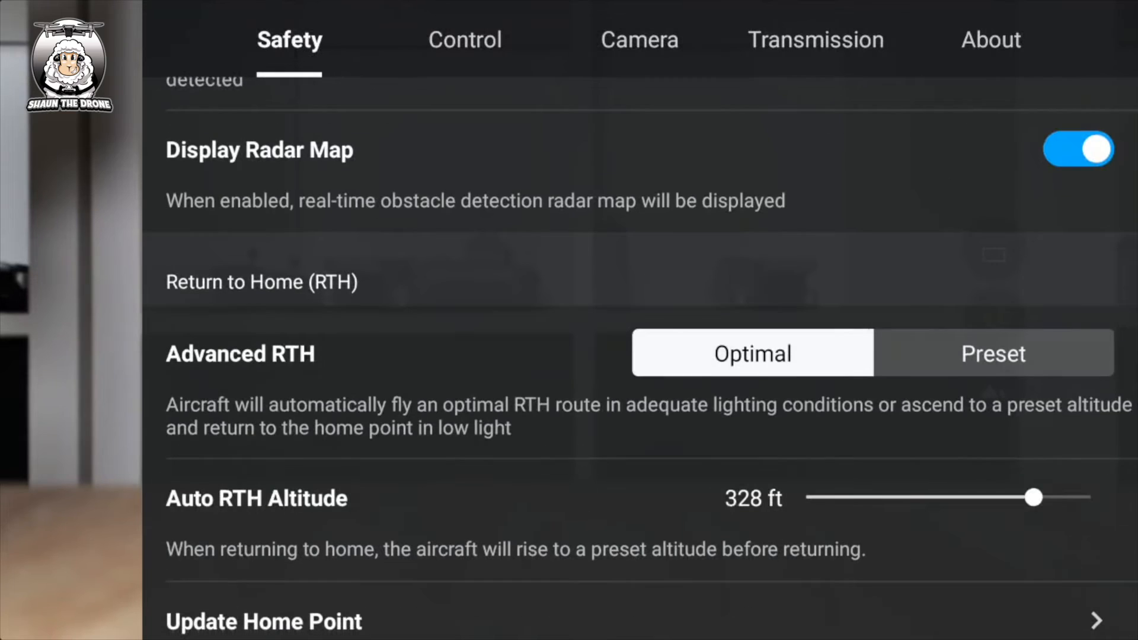
{"action": "scroll", "scroll_direction": "down", "scroll_amount": 3}
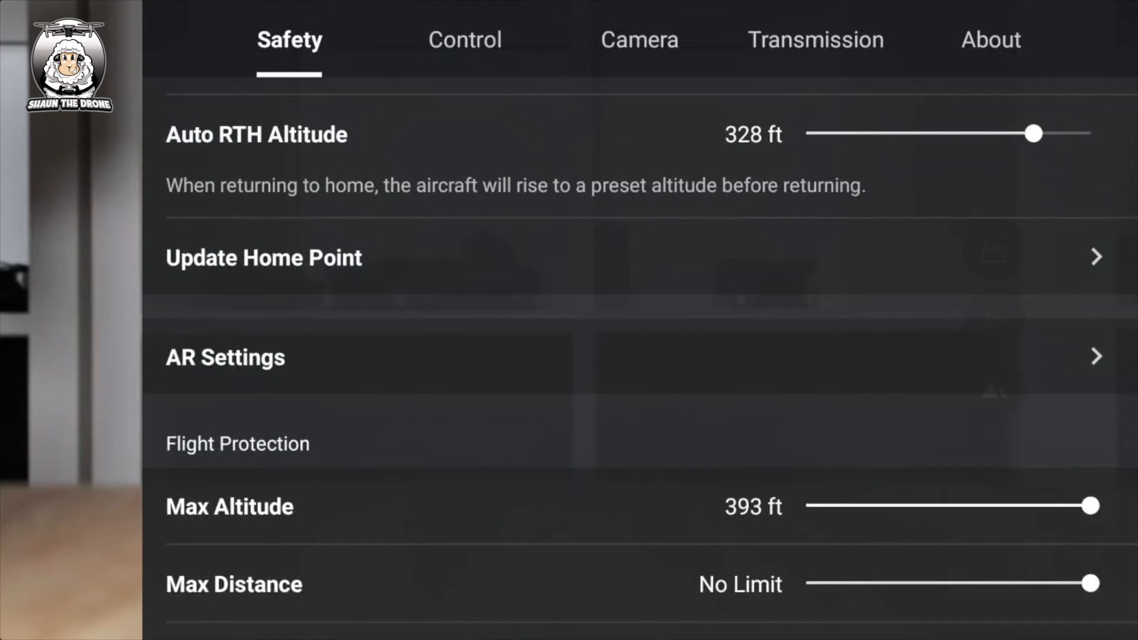
{"action": "scroll", "scroll_direction": "down", "scroll_amount": 3}
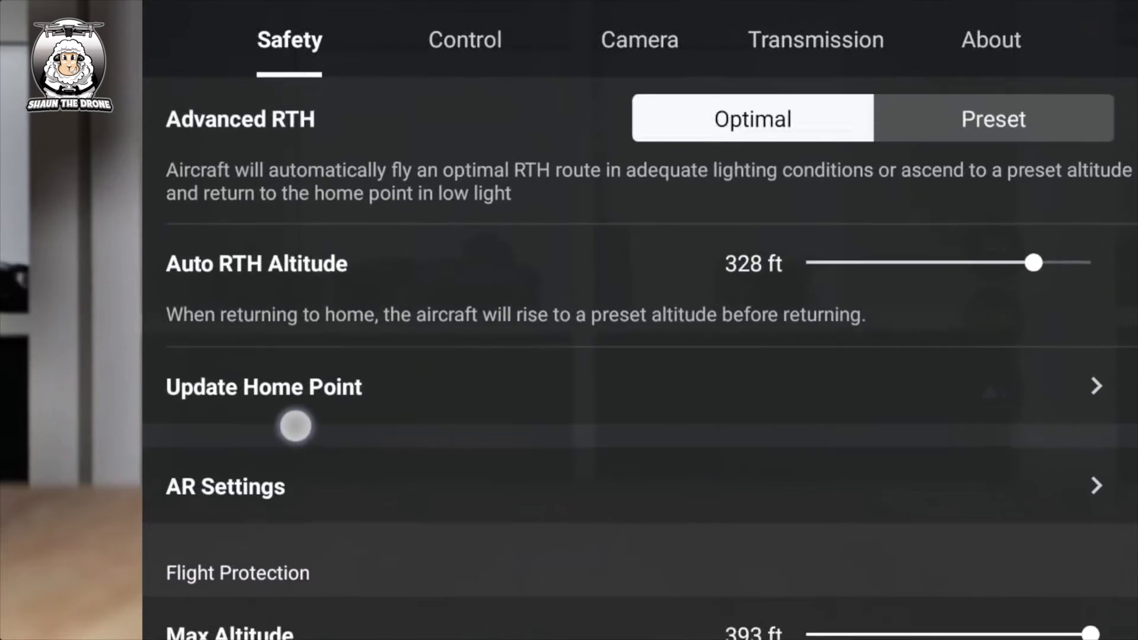
{"action": "scroll", "scroll_direction": "down", "scroll_amount": 3}
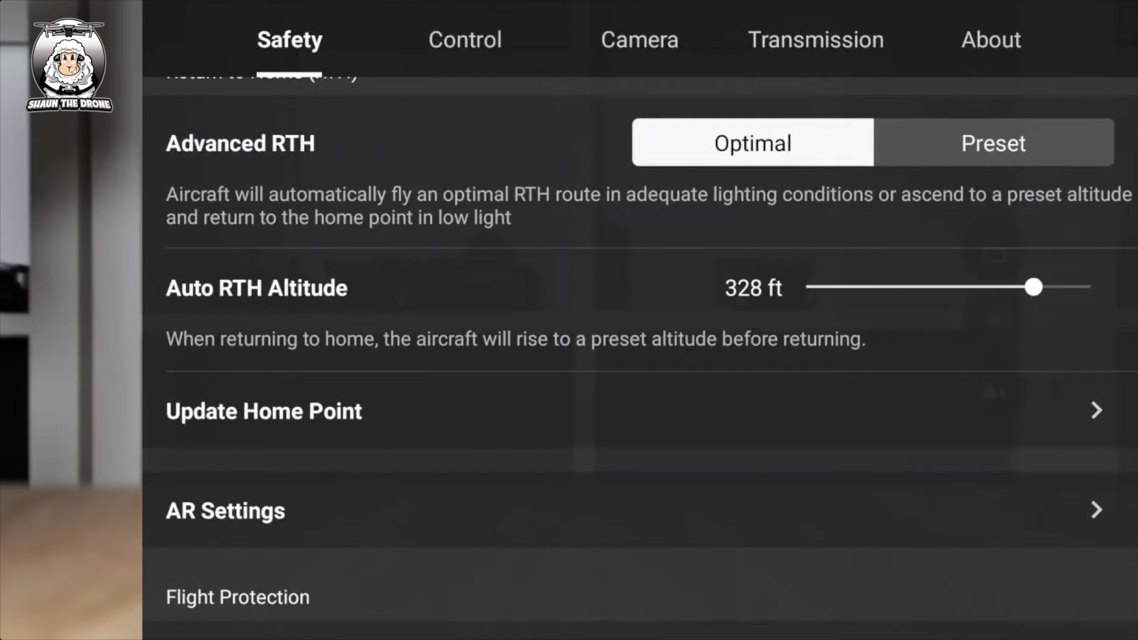
{"action": "scroll", "scroll_direction": "down", "scroll_amount": 3}
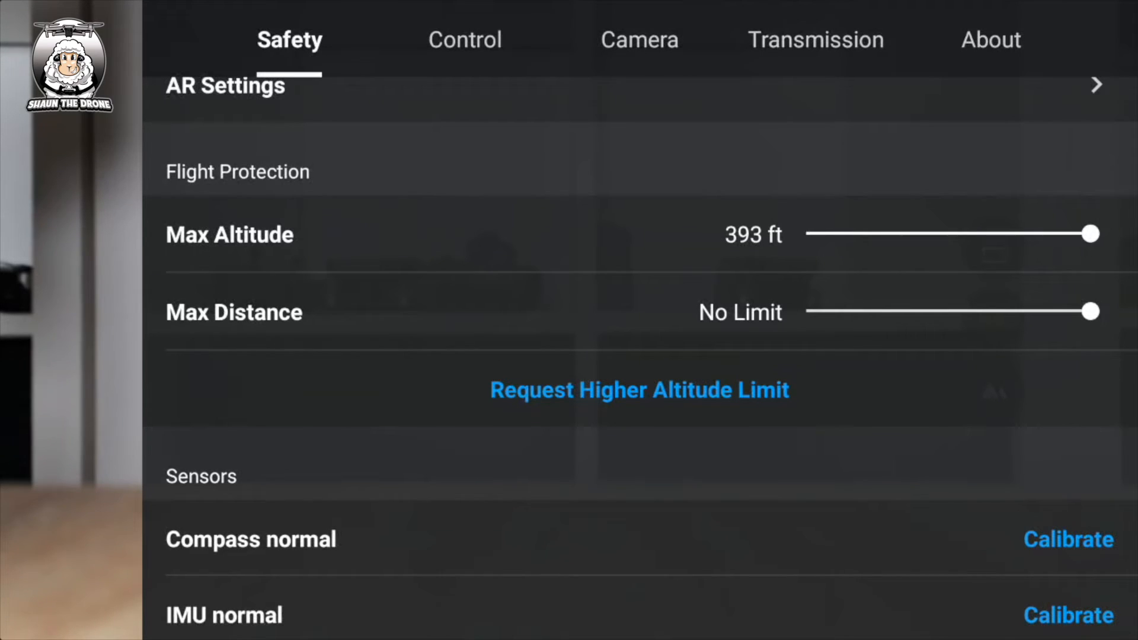
{"action": "scroll", "scroll_direction": "down", "scroll_amount": 3}
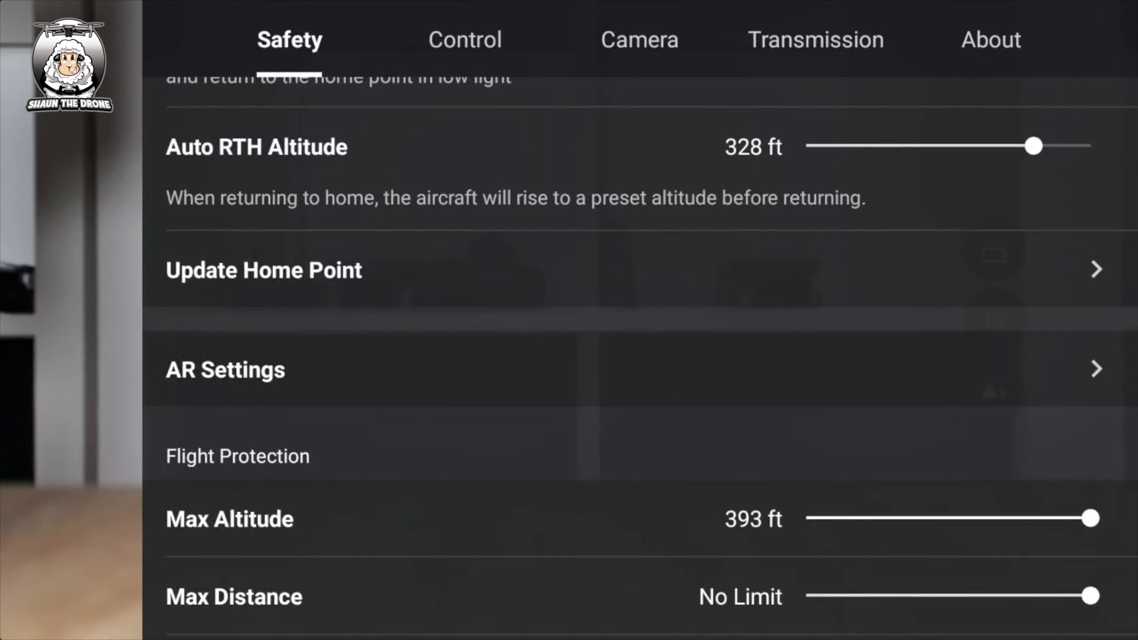
{"action": "left_click", "coordinate": [462, 40]}
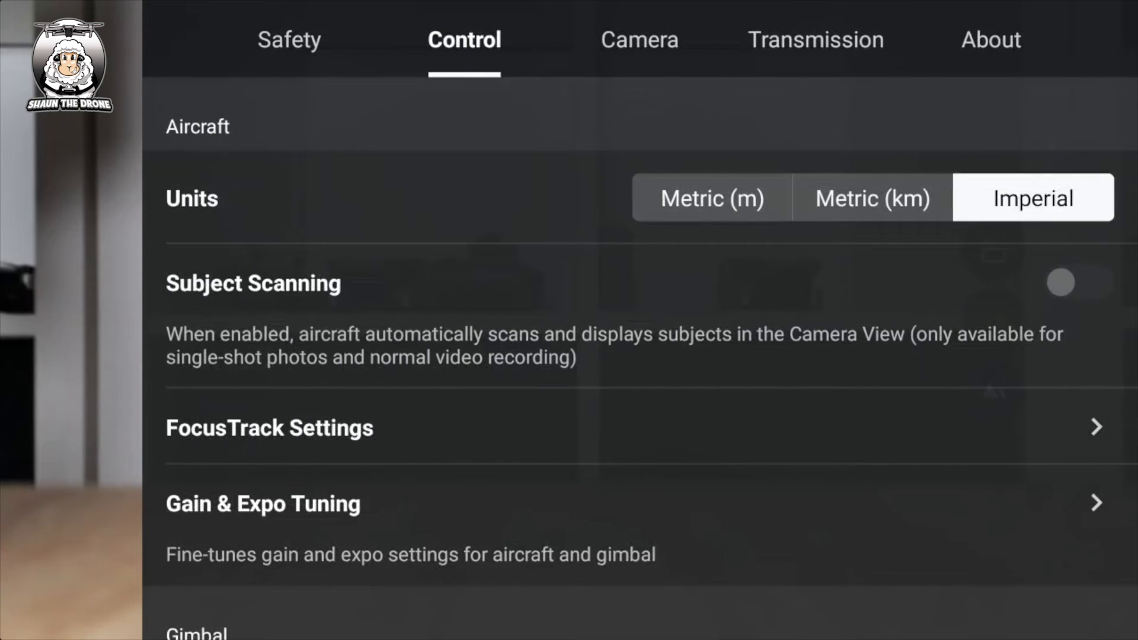
- Review Imperial units and stick Mode 2, then the Camera photo, general and 57.8 GB storage settings
{"action": "scroll", "scroll_direction": "down", "scroll_amount": 3}
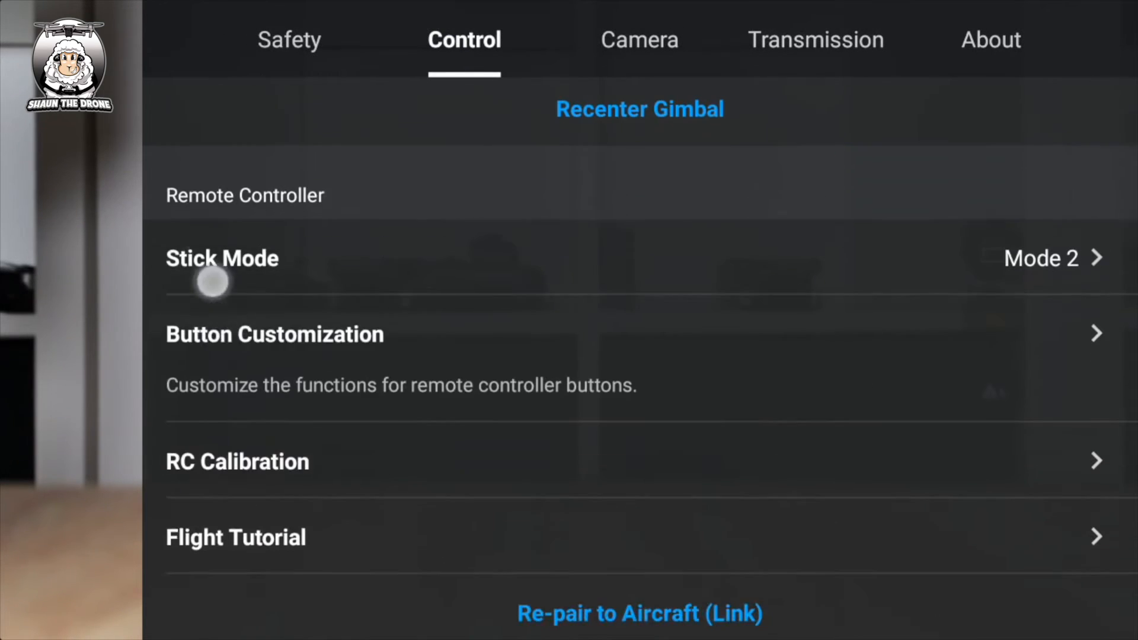
{"action": "left_click", "coordinate": [638, 40]}
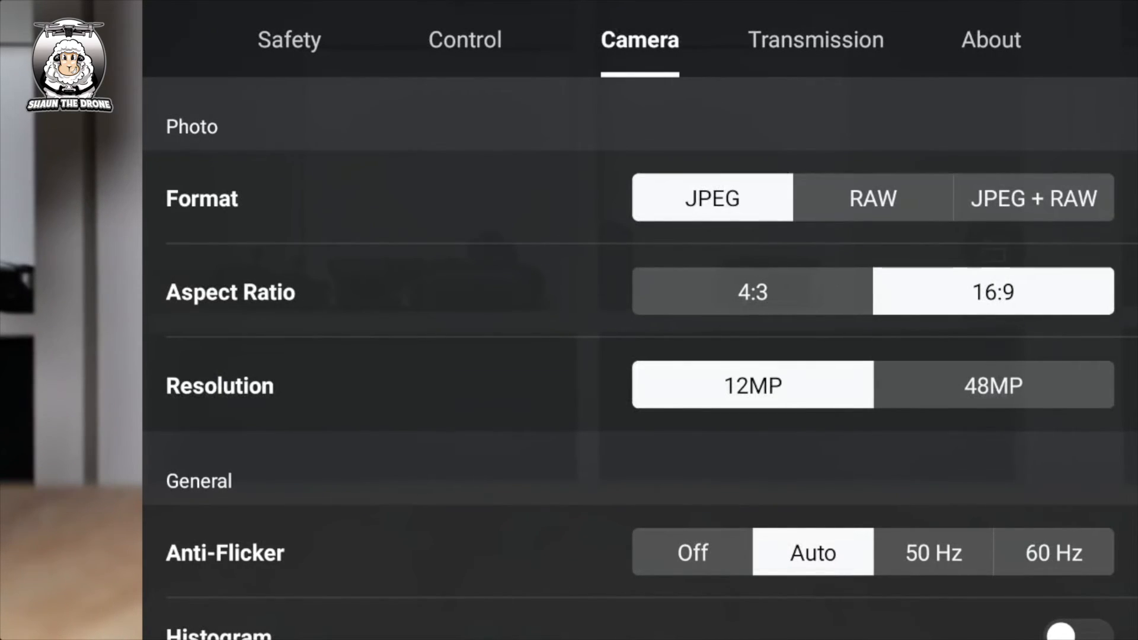
{"action": "scroll", "scroll_direction": "down", "scroll_amount": 3}
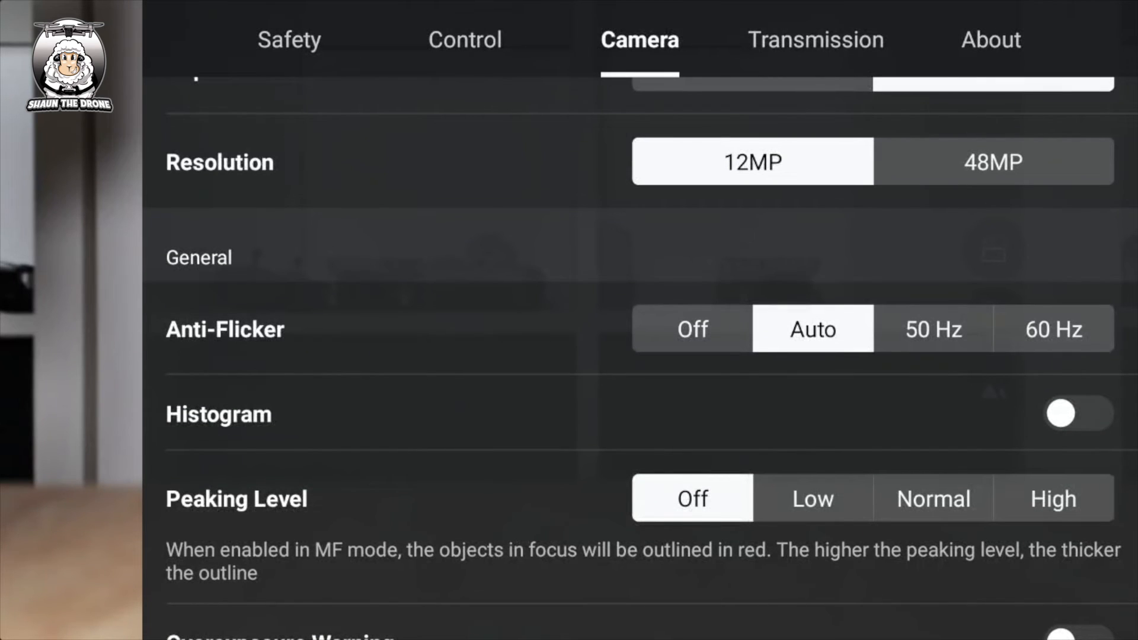
{"action": "scroll", "scroll_direction": "down", "scroll_amount": 3}
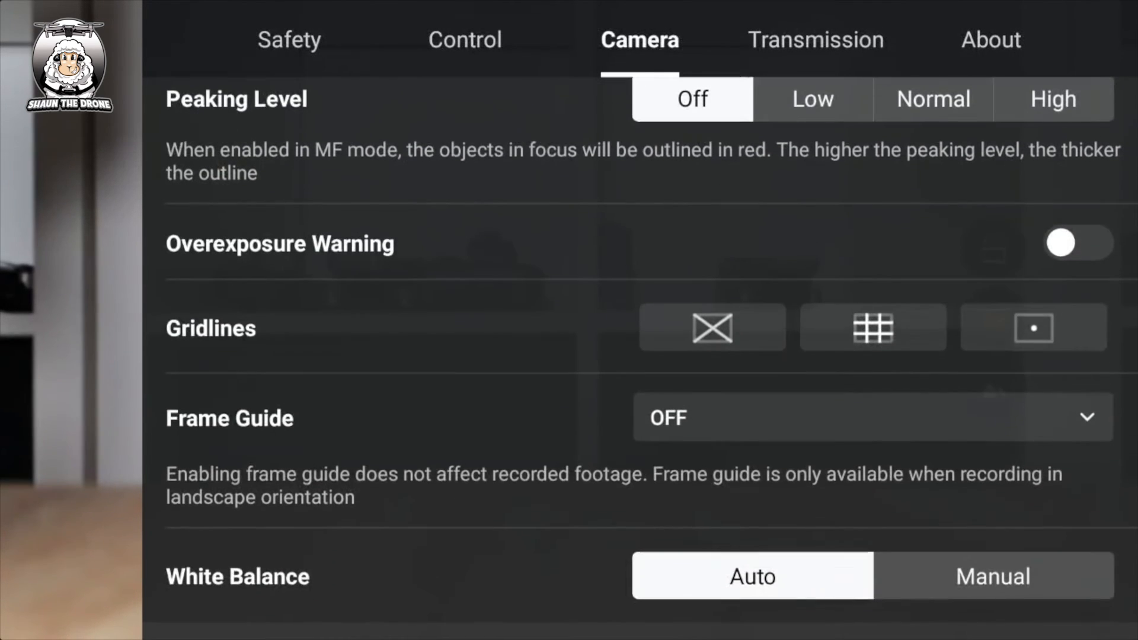
{"action": "scroll", "scroll_direction": "down", "scroll_amount": 3}
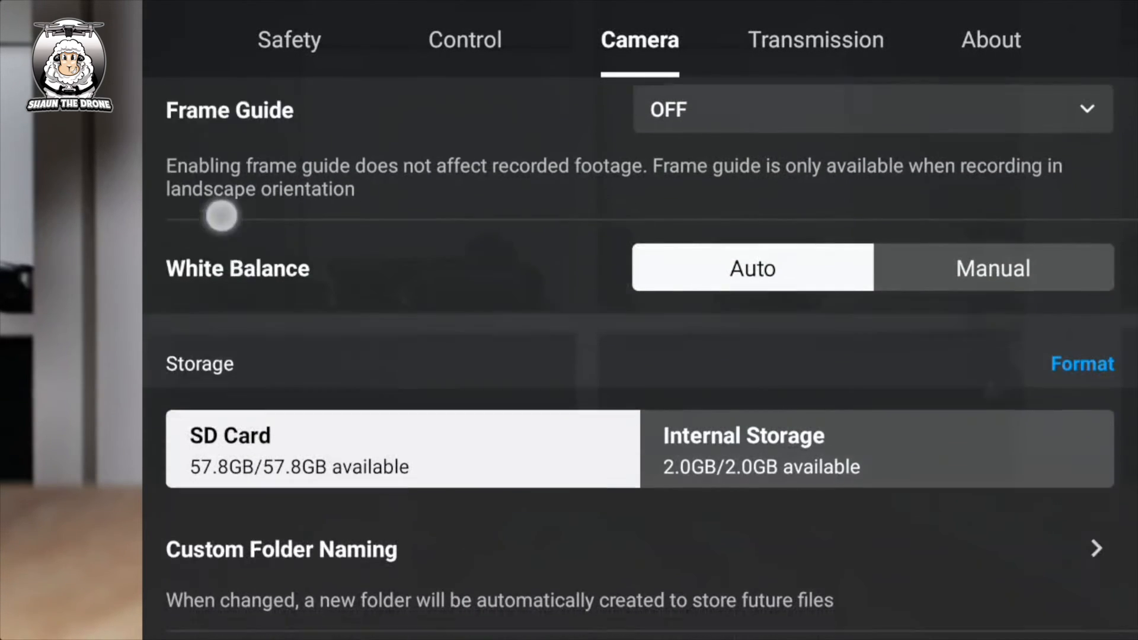
{"action": "scroll", "scroll_direction": "down", "scroll_amount": 3}
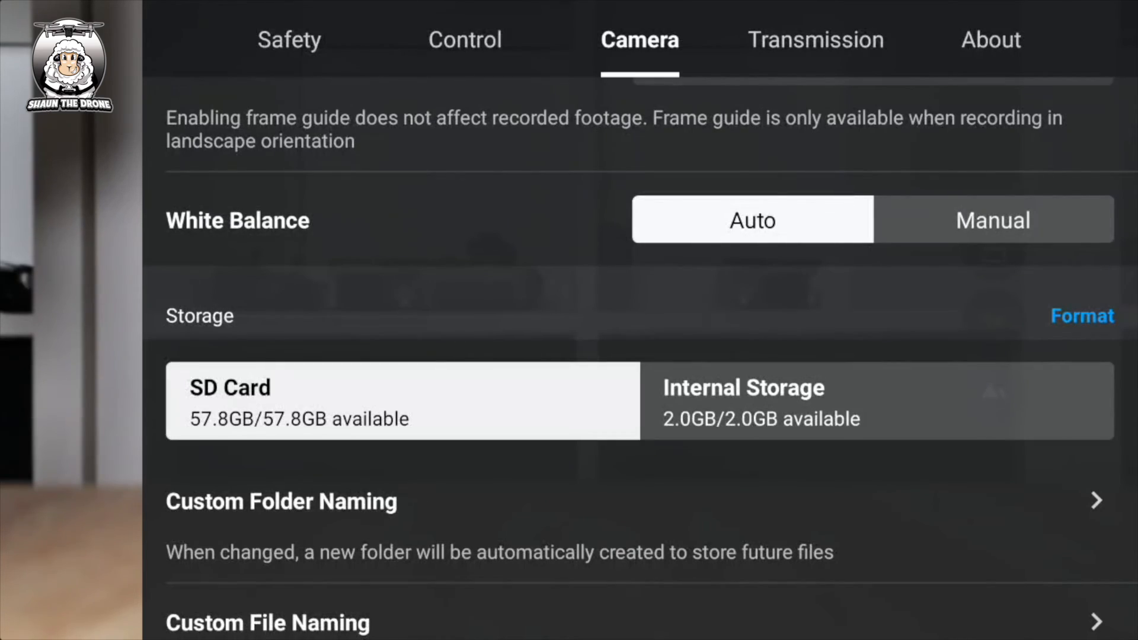